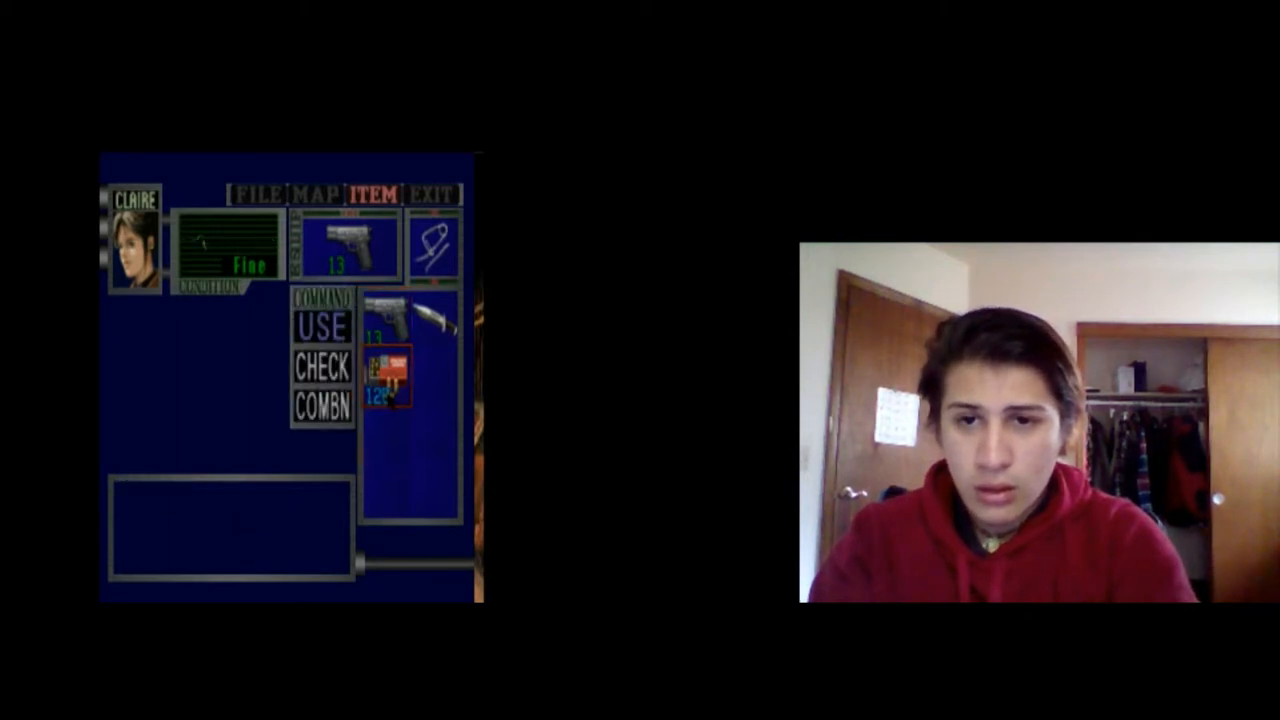
pyautogui.click(320, 328)
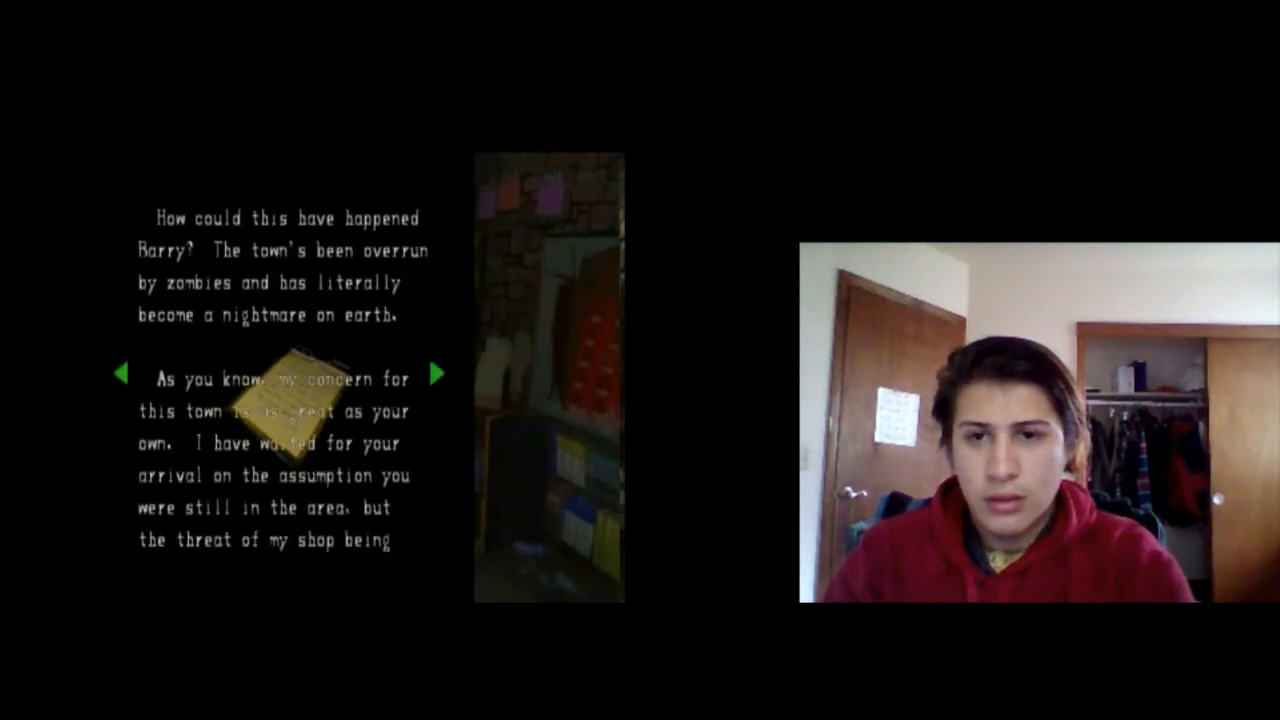
pyautogui.click(436, 374)
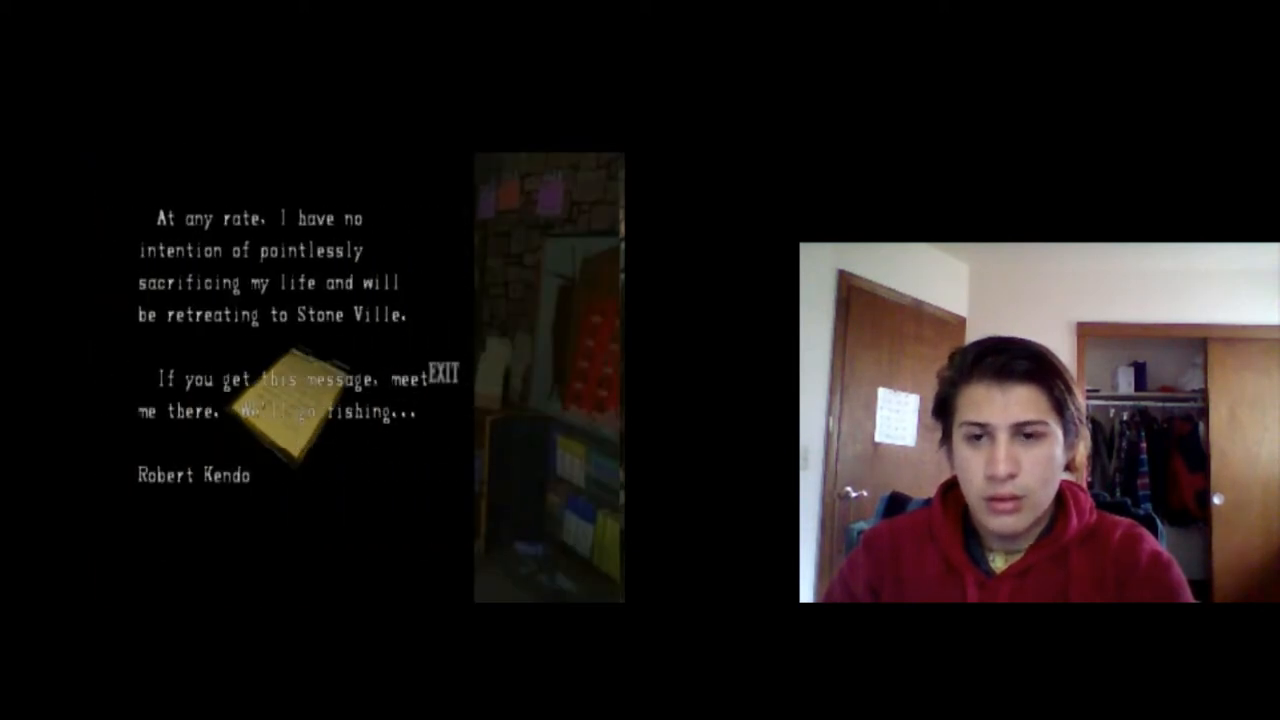